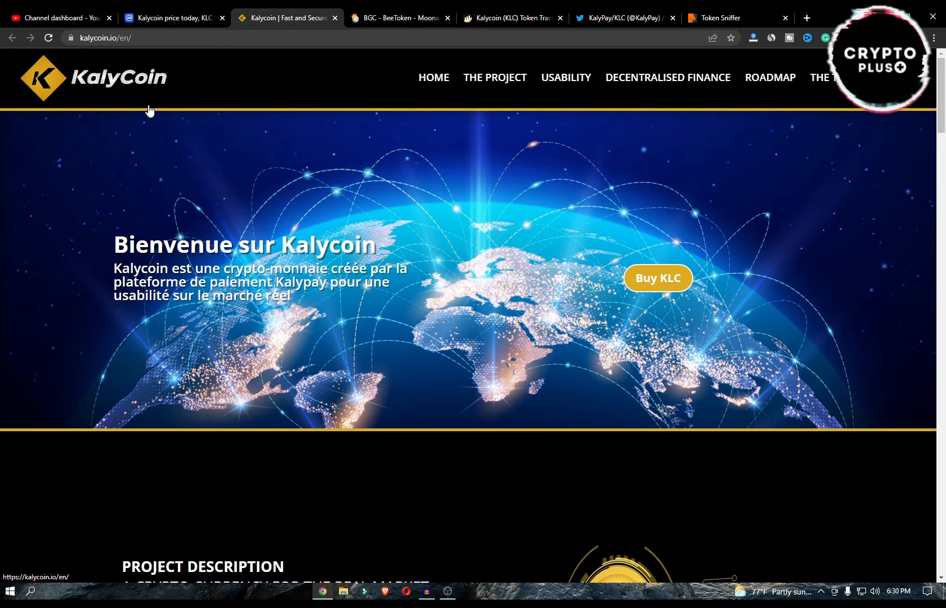
{"action": "mouse_move", "coordinate": [444, 157]}
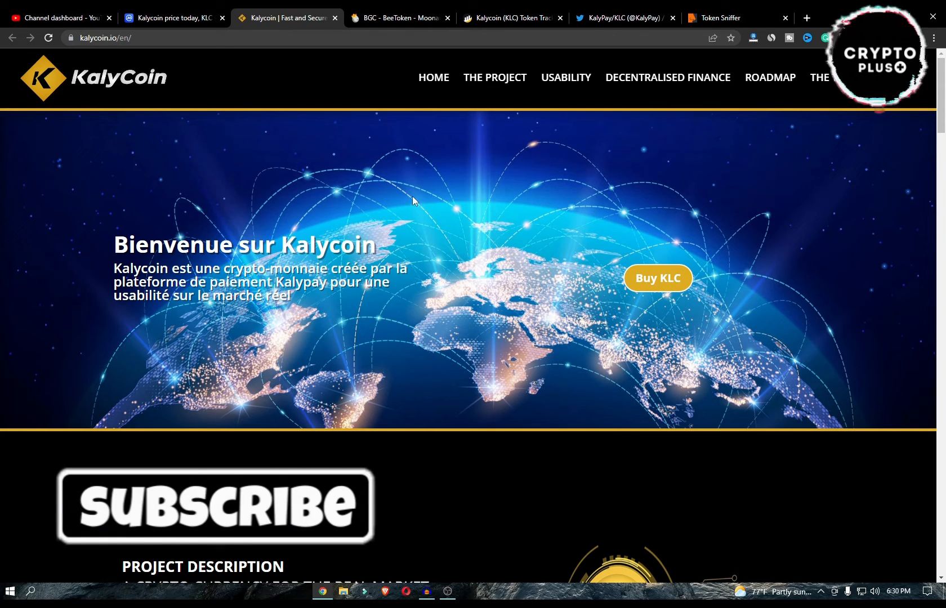
Look through Kalycoin's chart, KLC price statistics and the PancakeSwap KLC/BUSD market at $0.2442.
{"action": "left_click", "coordinate": [169, 18]}
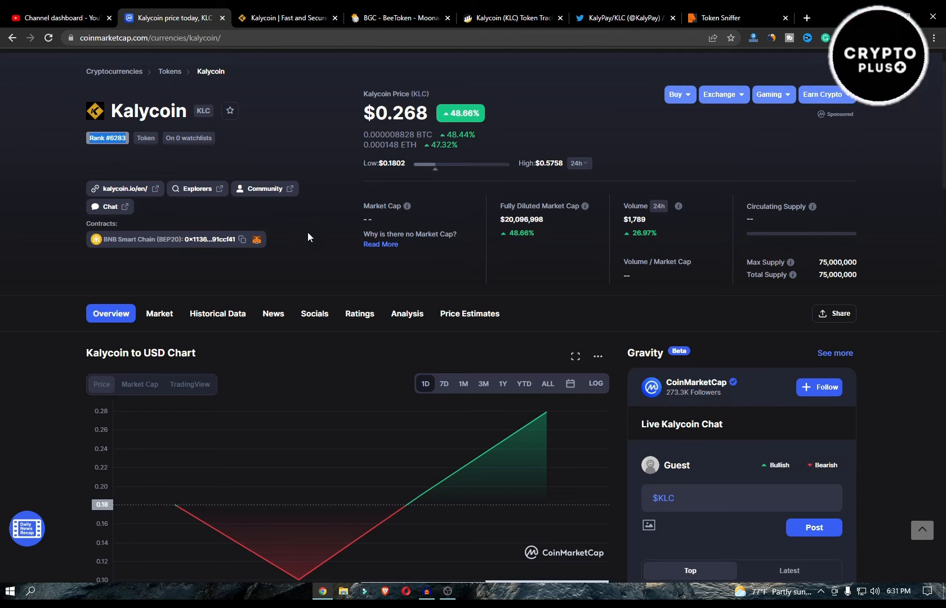
{"action": "mouse_move", "coordinate": [551, 415]}
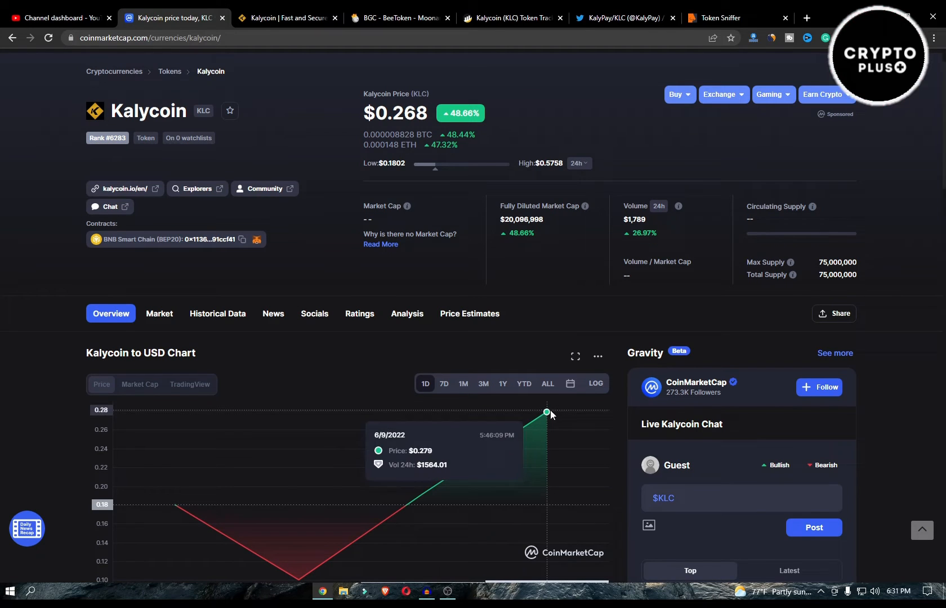
{"action": "scroll", "scroll_direction": "down", "scroll_amount": 3}
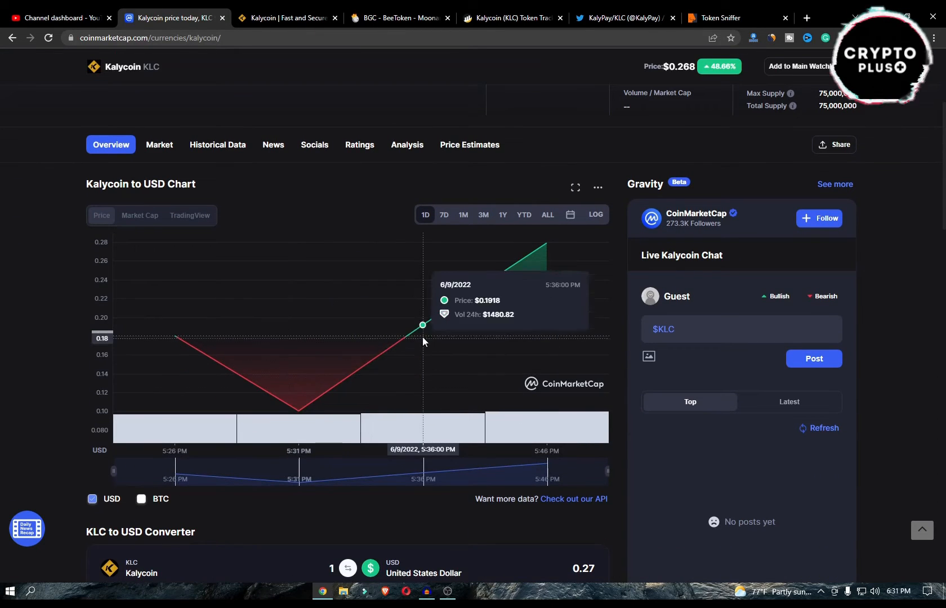
{"action": "mouse_move", "coordinate": [541, 277]}
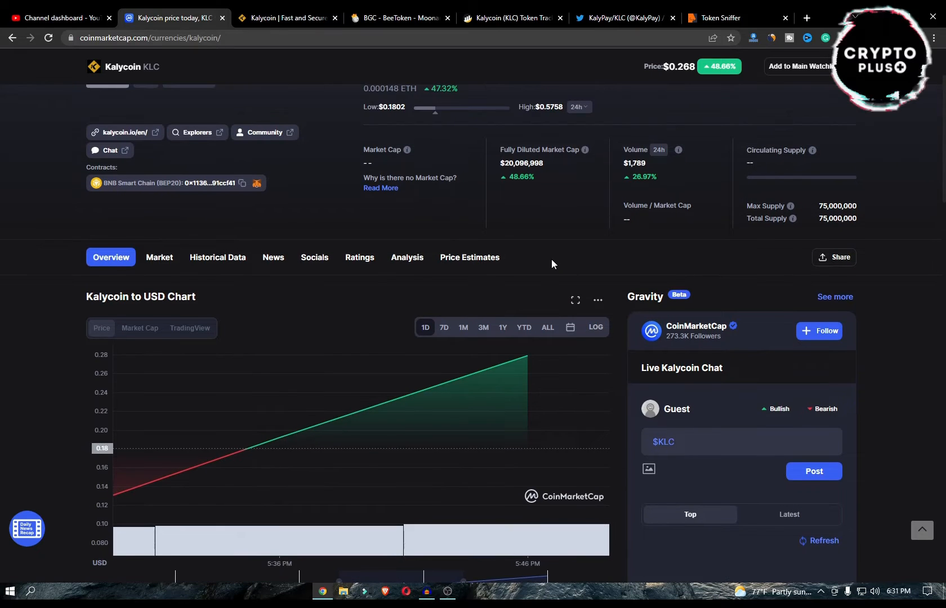
{"action": "scroll", "scroll_direction": "down", "scroll_amount": 3}
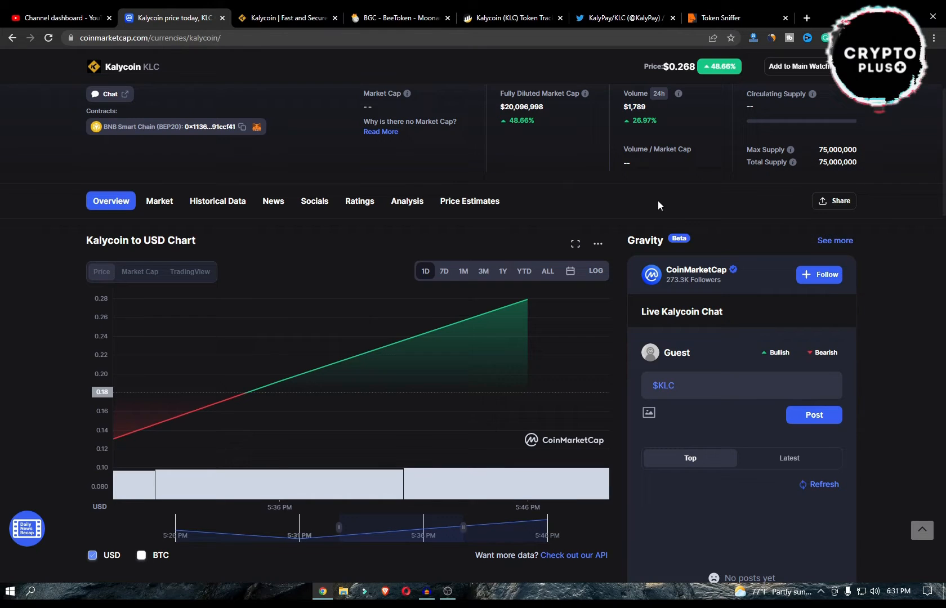
{"action": "scroll", "scroll_direction": "down", "scroll_amount": 3}
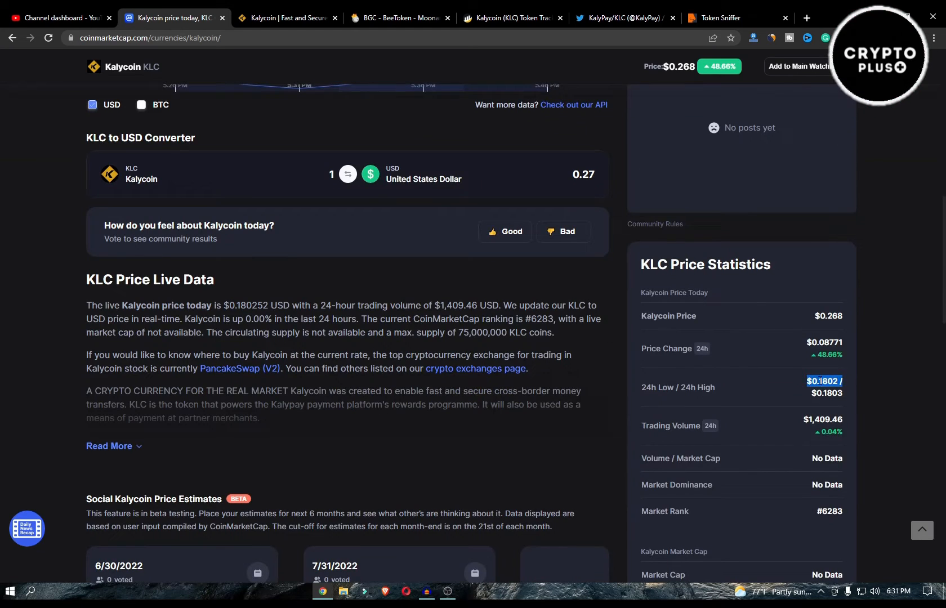
{"action": "scroll", "scroll_direction": "down", "scroll_amount": 3}
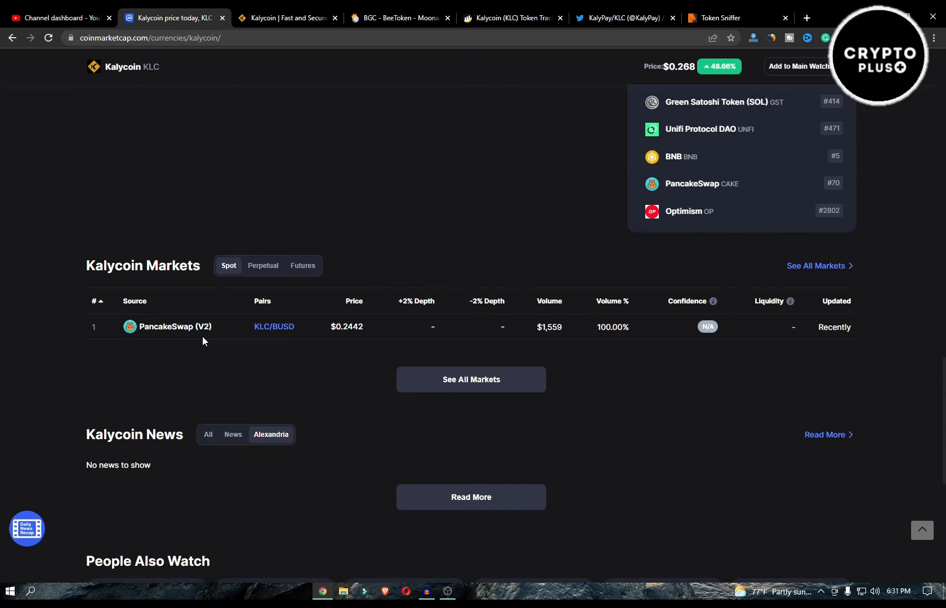
Browse down the KalyPay/KLC profile's recent tweets.
{"action": "left_click", "coordinate": [622, 18]}
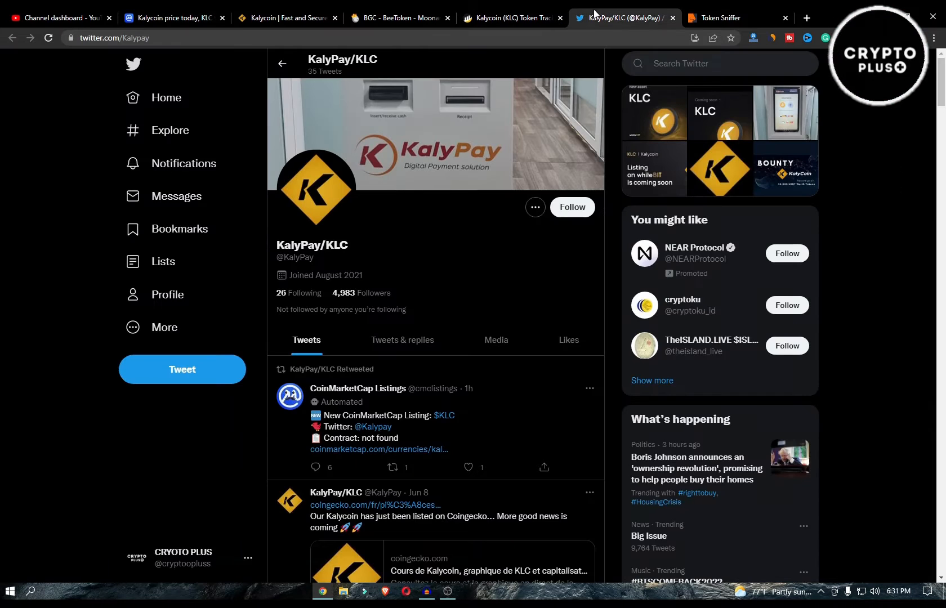
{"action": "scroll", "scroll_direction": "down", "scroll_amount": 3}
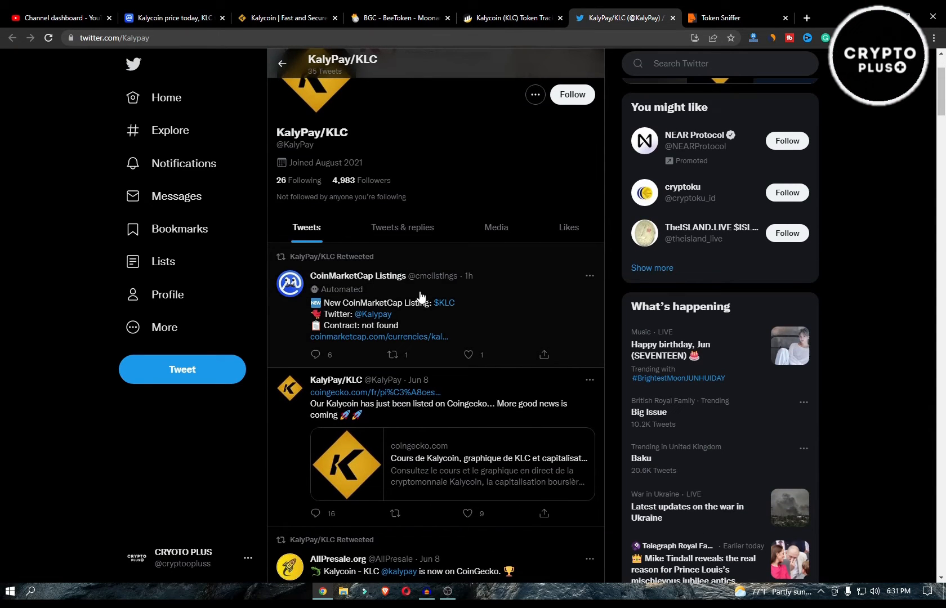
{"action": "scroll", "scroll_direction": "down", "scroll_amount": 3}
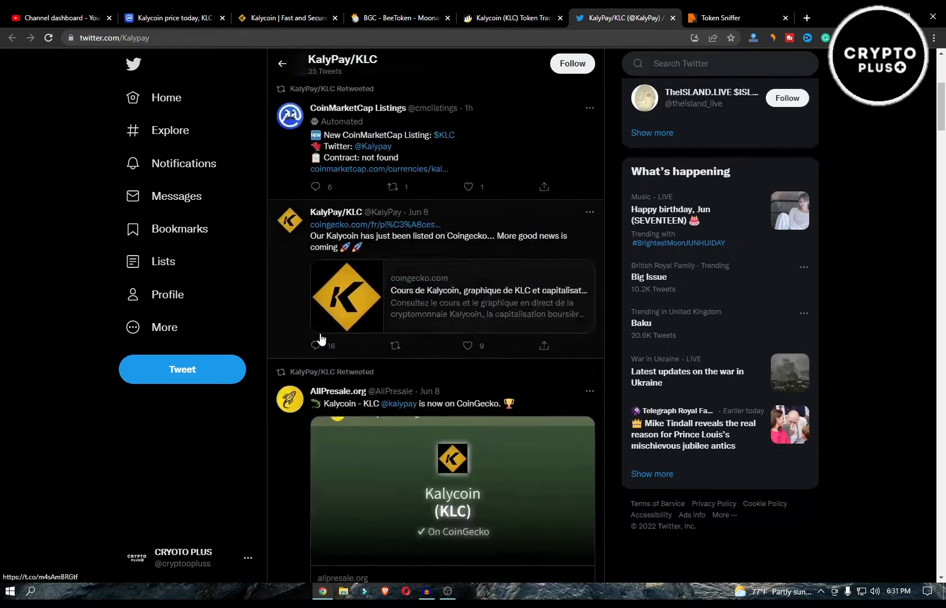
{"action": "scroll", "scroll_direction": "down", "scroll_amount": 3}
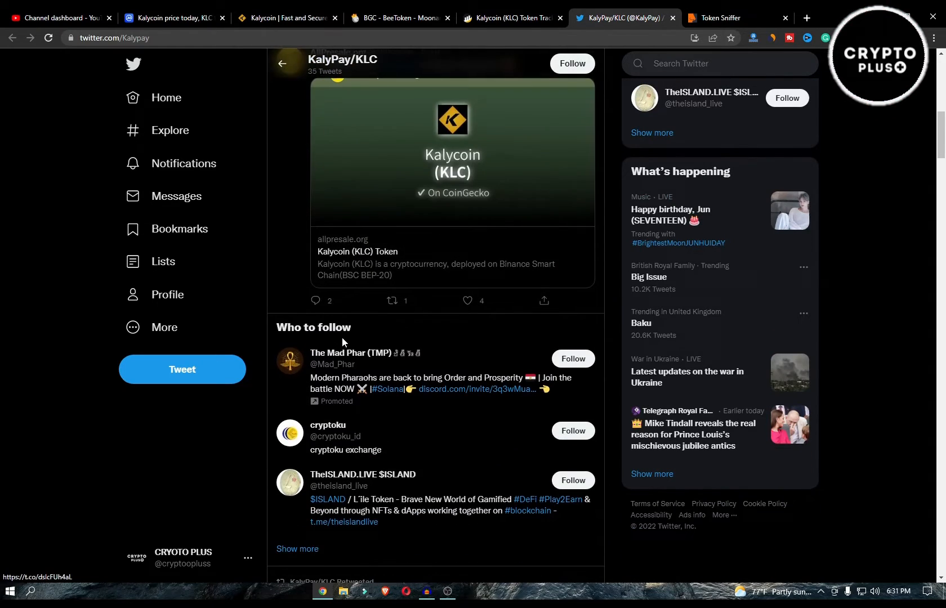
{"action": "scroll", "scroll_direction": "down", "scroll_amount": 3}
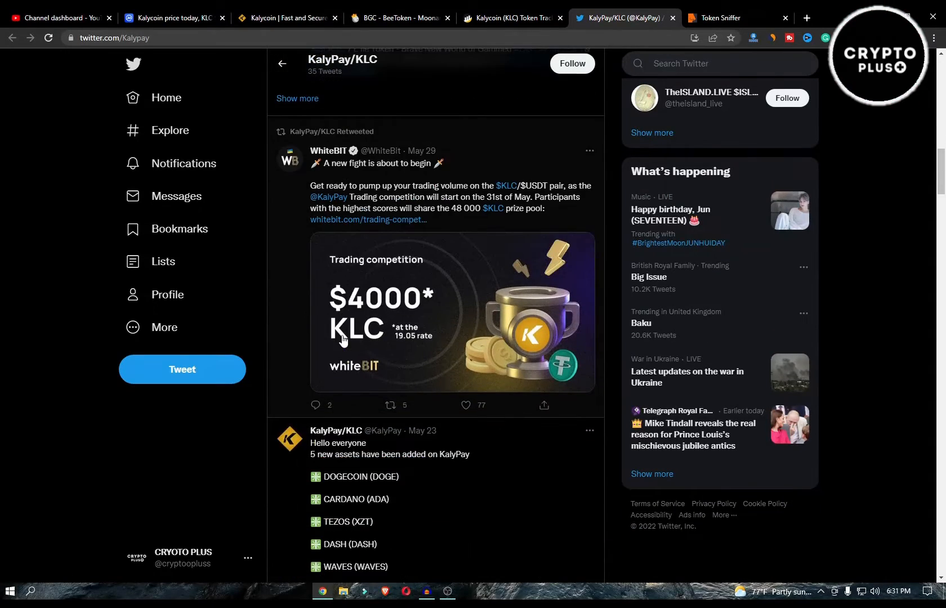
{"action": "scroll", "scroll_direction": "down", "scroll_amount": 3}
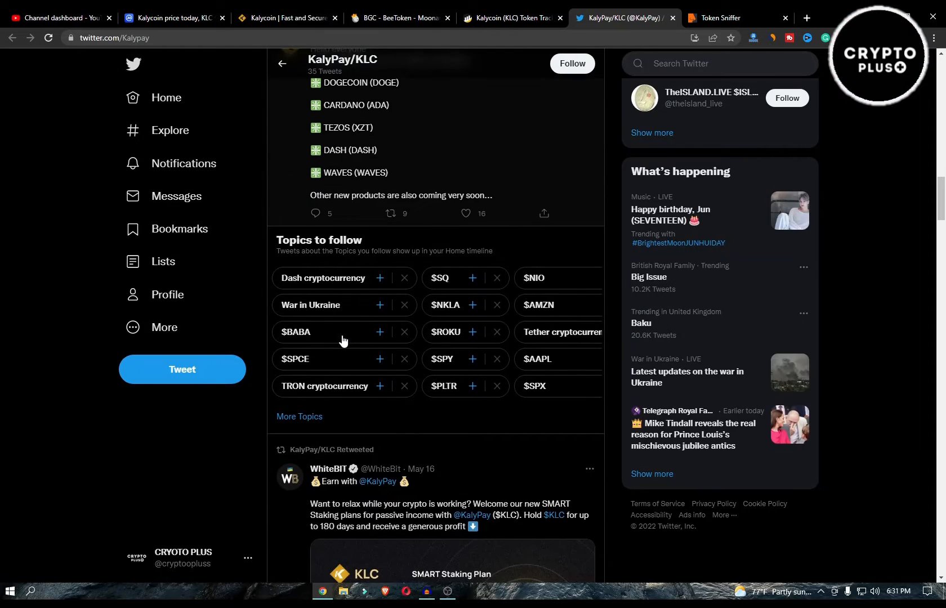
Continue to WhiteBIT's May 29 tweet on the $4000 KLC/USDT trading competition.
{"action": "scroll", "scroll_direction": "down", "scroll_amount": 3}
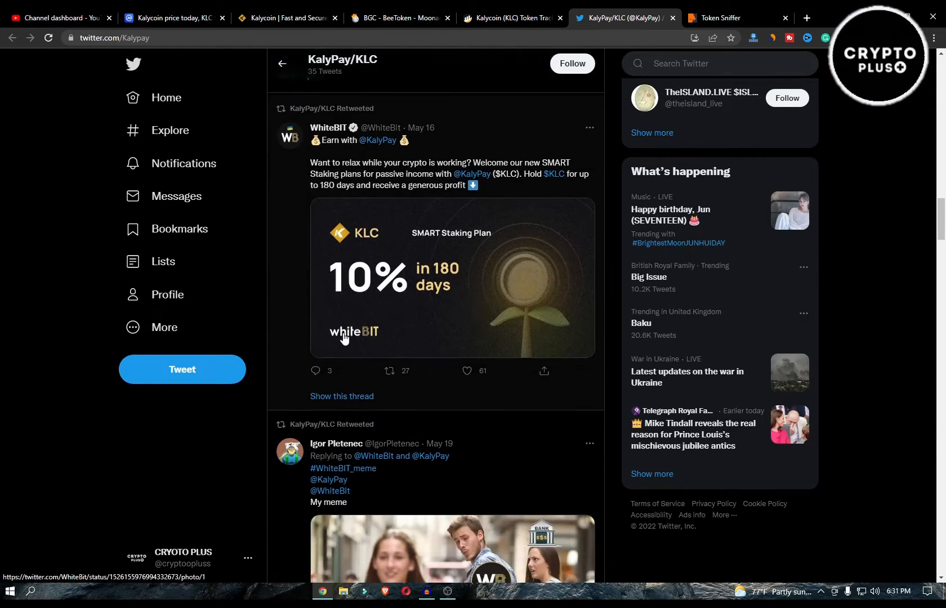
{"action": "scroll", "scroll_direction": "down", "scroll_amount": 3}
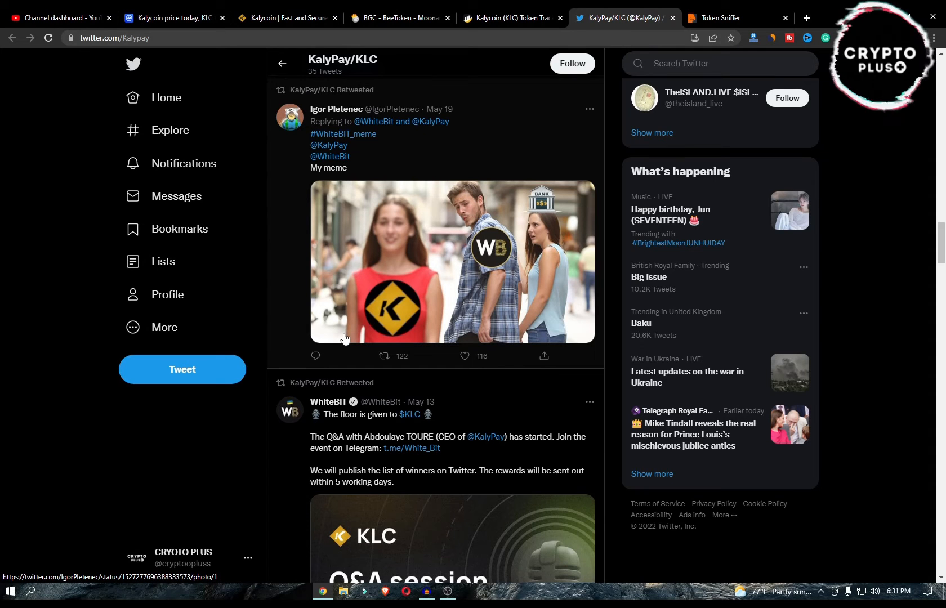
{"action": "scroll", "scroll_direction": "down", "scroll_amount": 3}
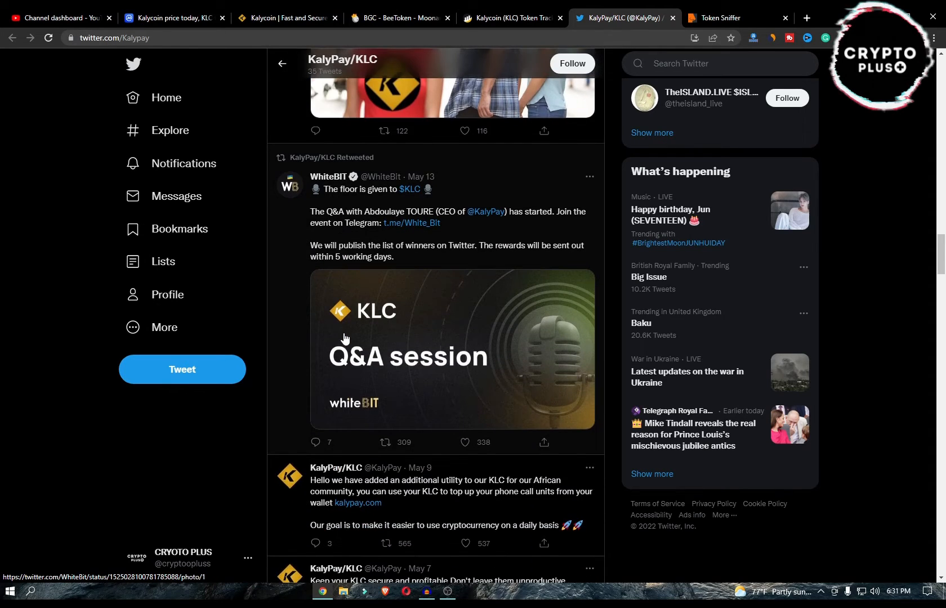
{"action": "scroll", "scroll_direction": "down", "scroll_amount": 3}
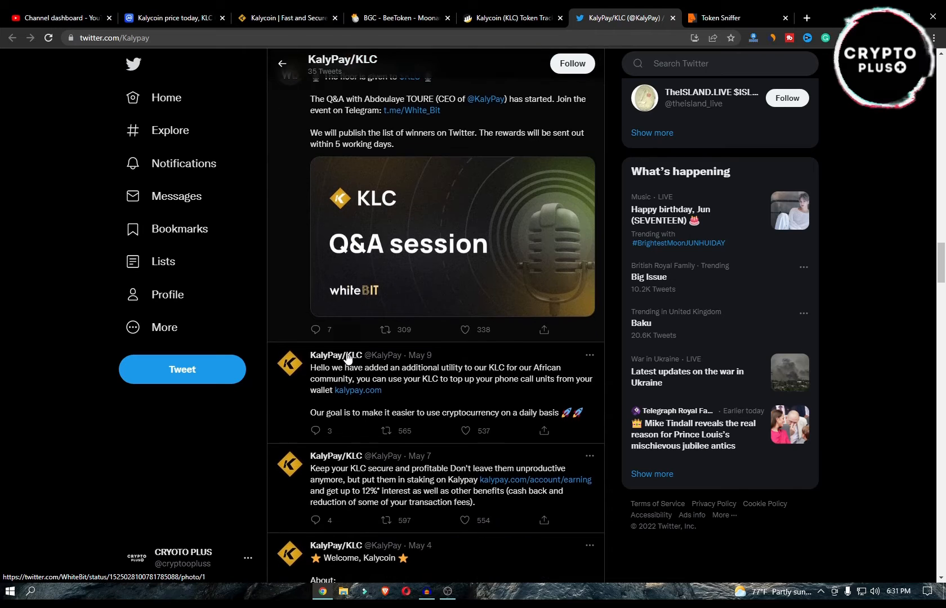
{"action": "scroll", "scroll_direction": "up", "scroll_amount": 3}
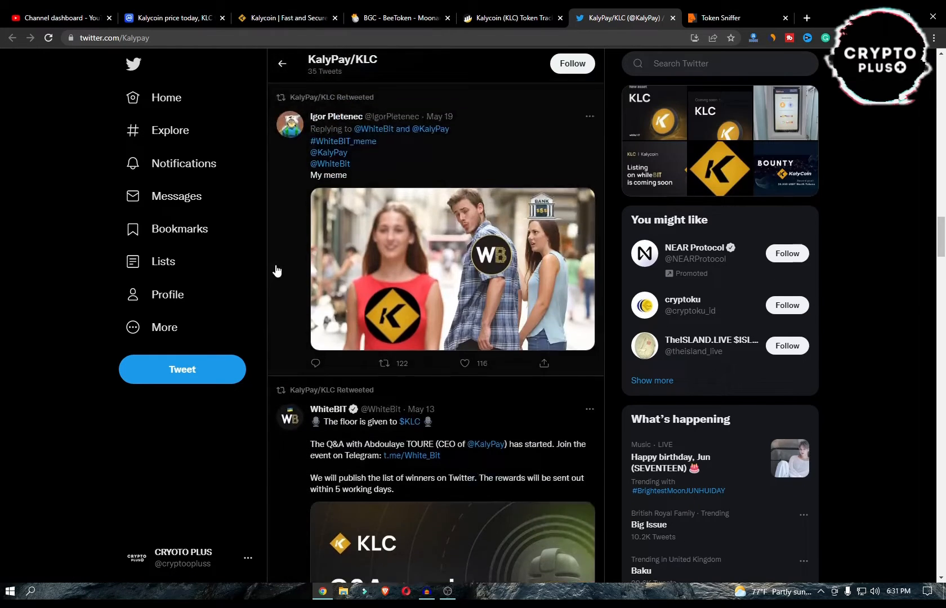
{"action": "scroll", "scroll_direction": "down", "scroll_amount": 3}
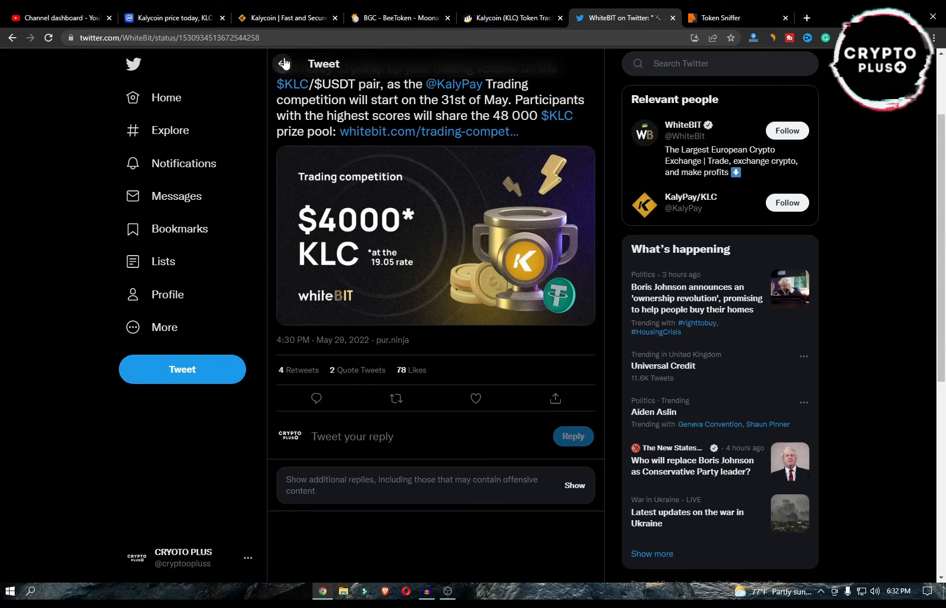
{"action": "left_click", "coordinate": [455, 83]}
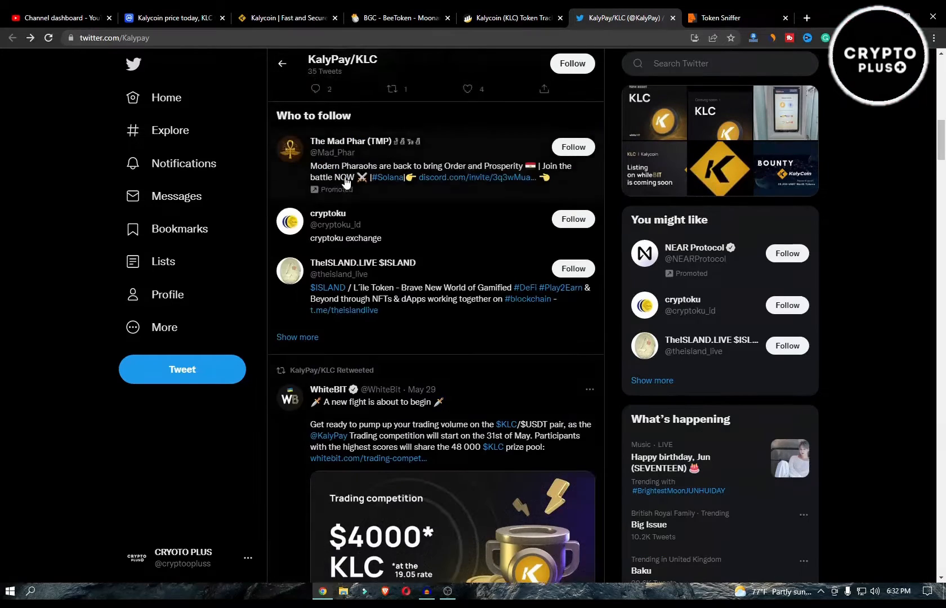
{"action": "scroll", "scroll_direction": "down", "scroll_amount": 3}
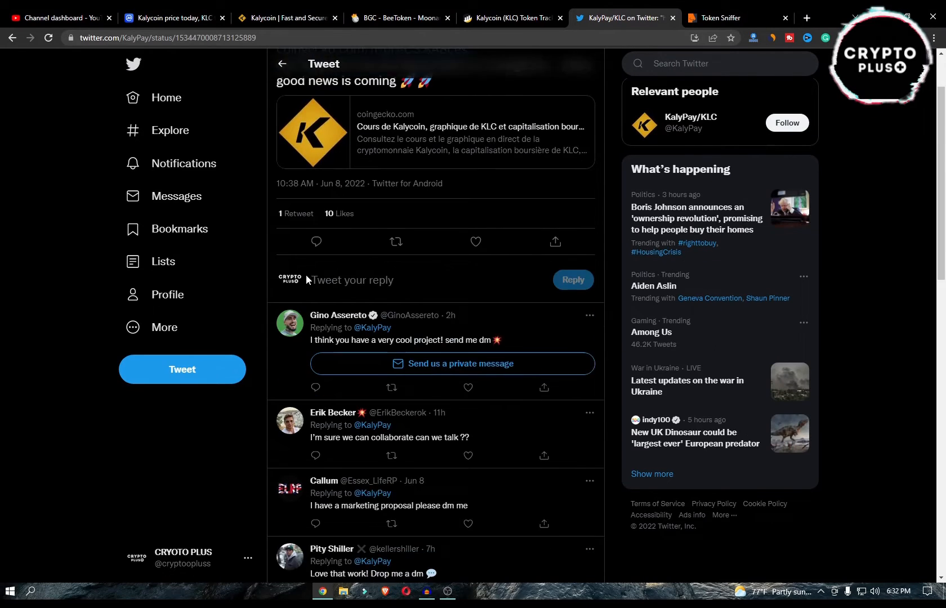
{"action": "scroll", "scroll_direction": "down", "scroll_amount": 3}
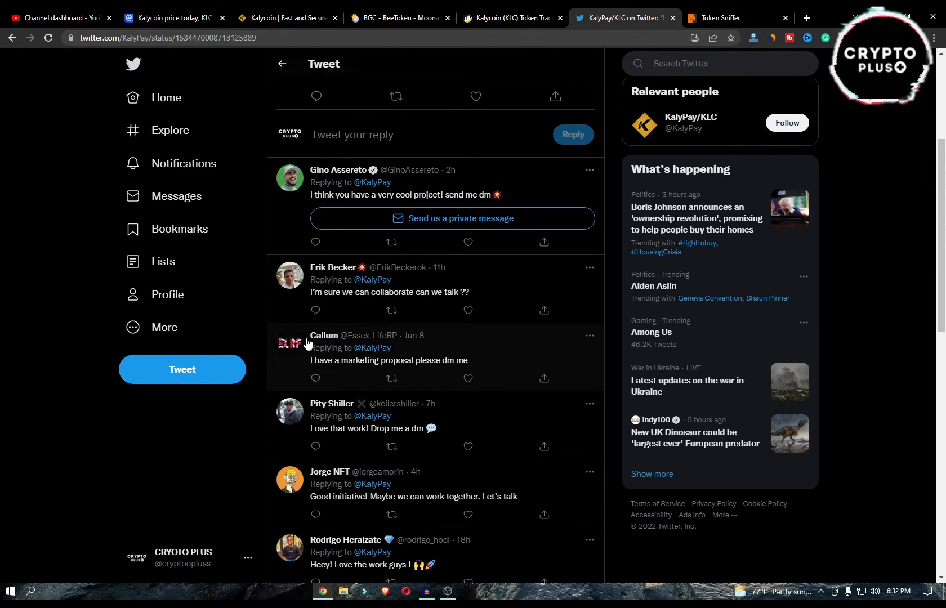
{"action": "scroll", "scroll_direction": "down", "scroll_amount": 3}
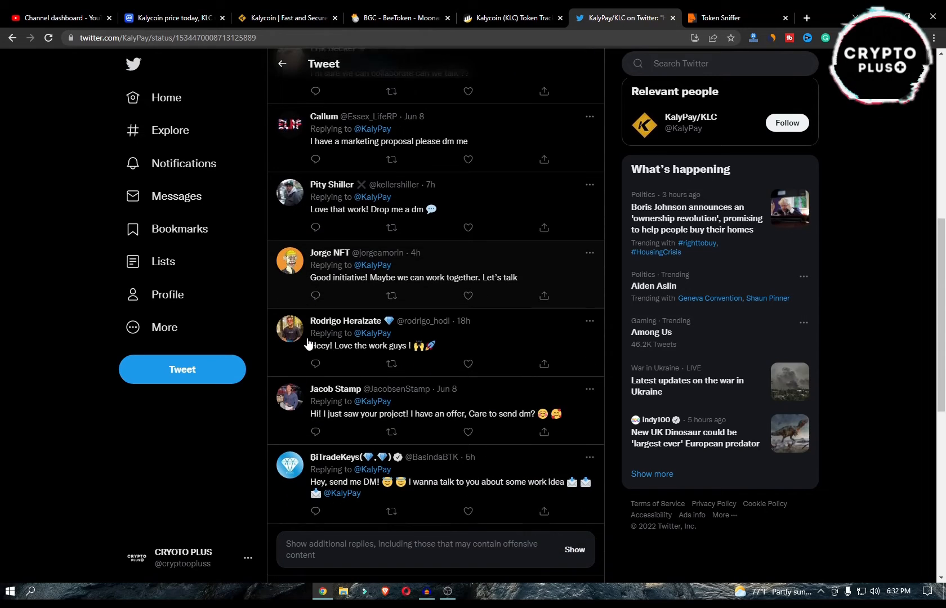
{"action": "scroll", "scroll_direction": "down", "scroll_amount": 3}
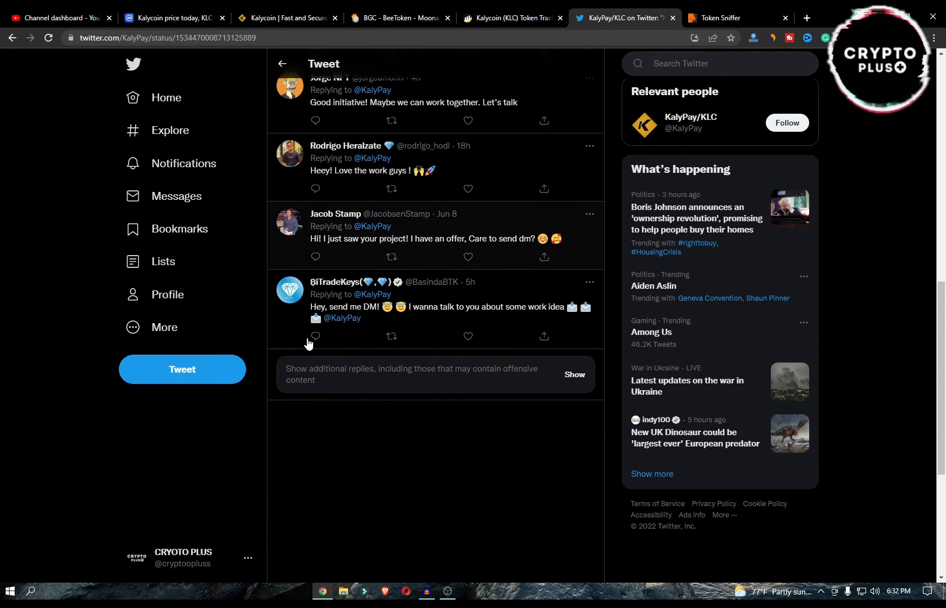
{"action": "mouse_move", "coordinate": [315, 257]}
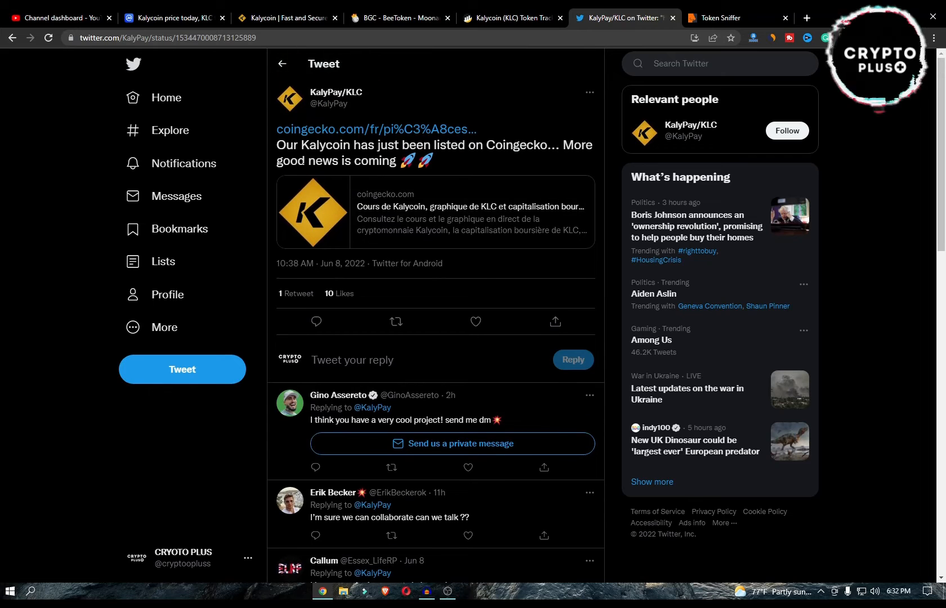
Return to the KalyPay timeline's retweets, then bring up the Kalycoin website homepage.
{"action": "left_click", "coordinate": [334, 93]}
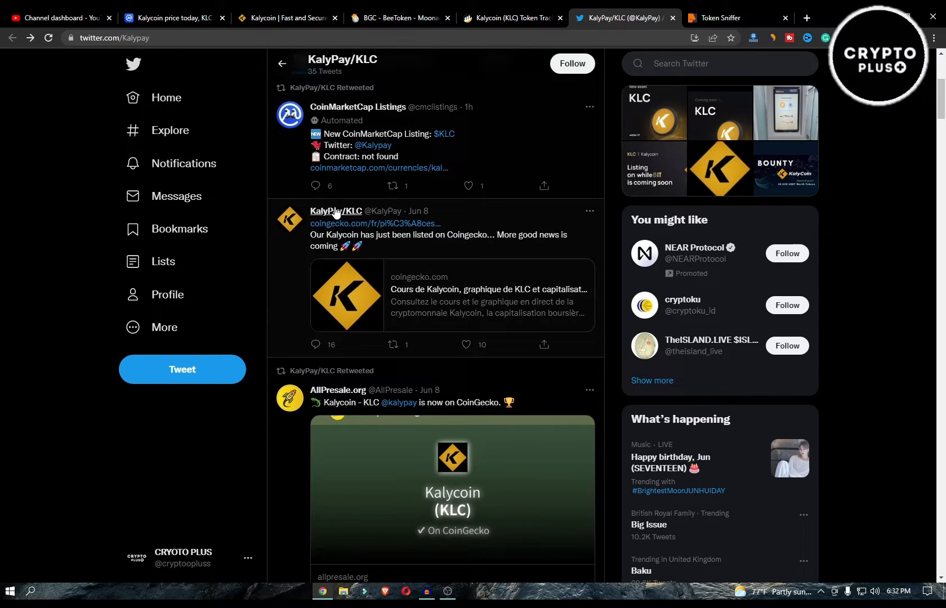
{"action": "scroll", "scroll_direction": "down", "scroll_amount": 3}
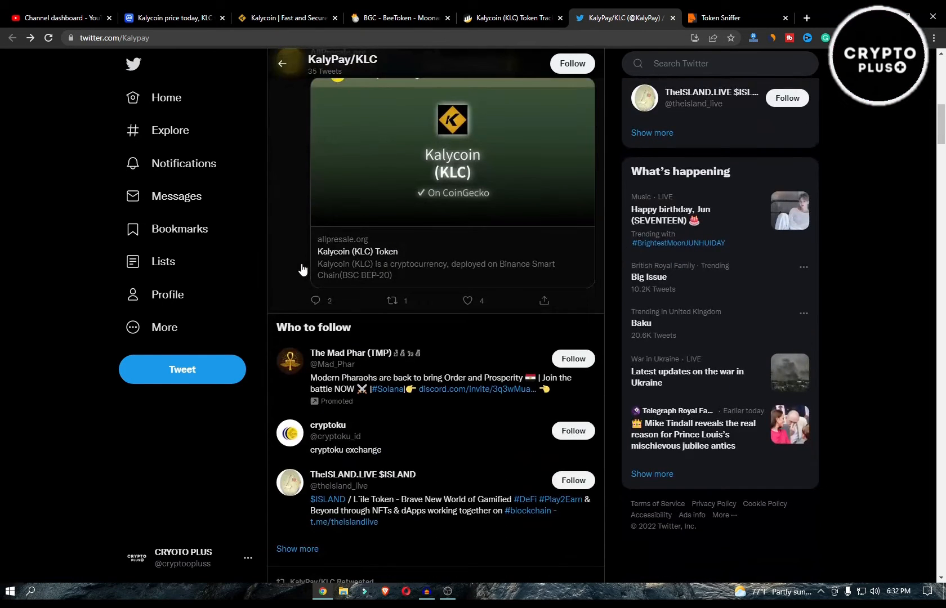
{"action": "scroll", "scroll_direction": "down", "scroll_amount": 3}
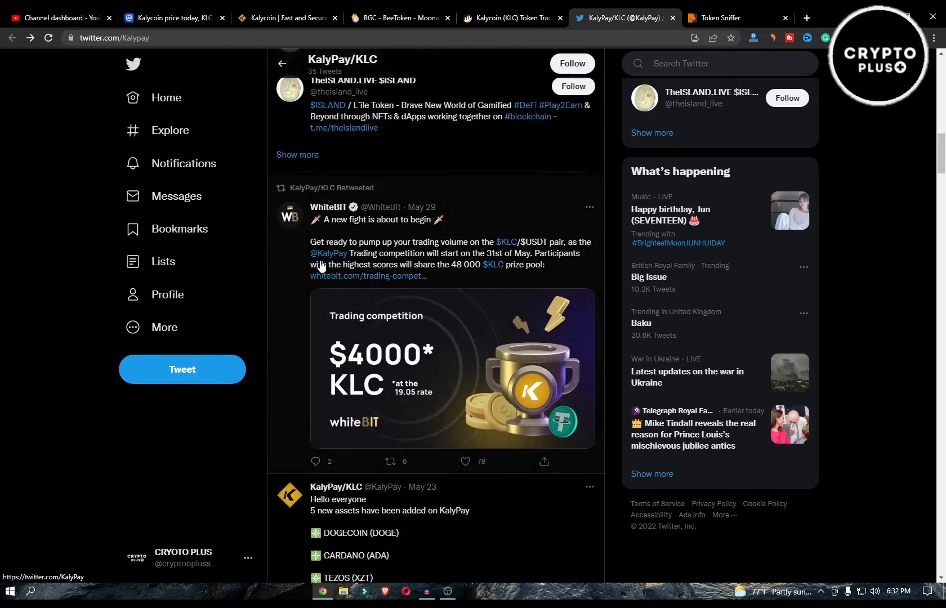
{"action": "left_click", "coordinate": [288, 18]}
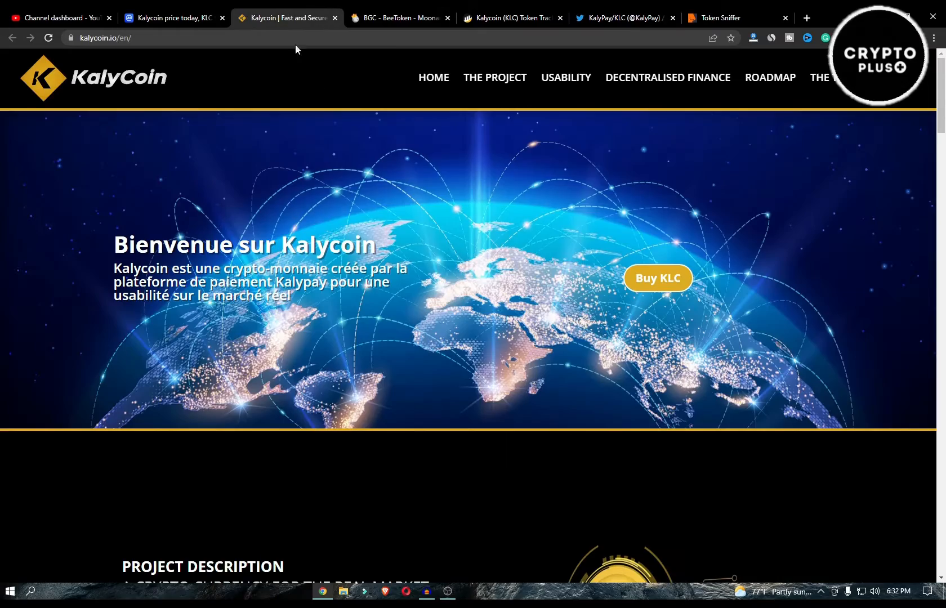
Review the Kalycoin website's features, 2021–2022 roadmap and team sections.
{"action": "scroll", "scroll_direction": "down", "scroll_amount": 3}
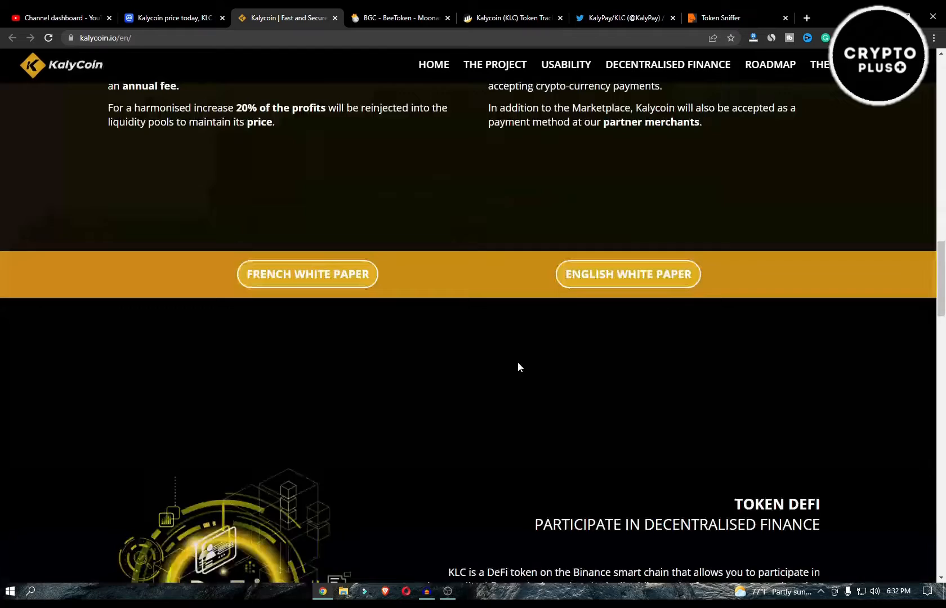
{"action": "scroll", "scroll_direction": "down", "scroll_amount": 3}
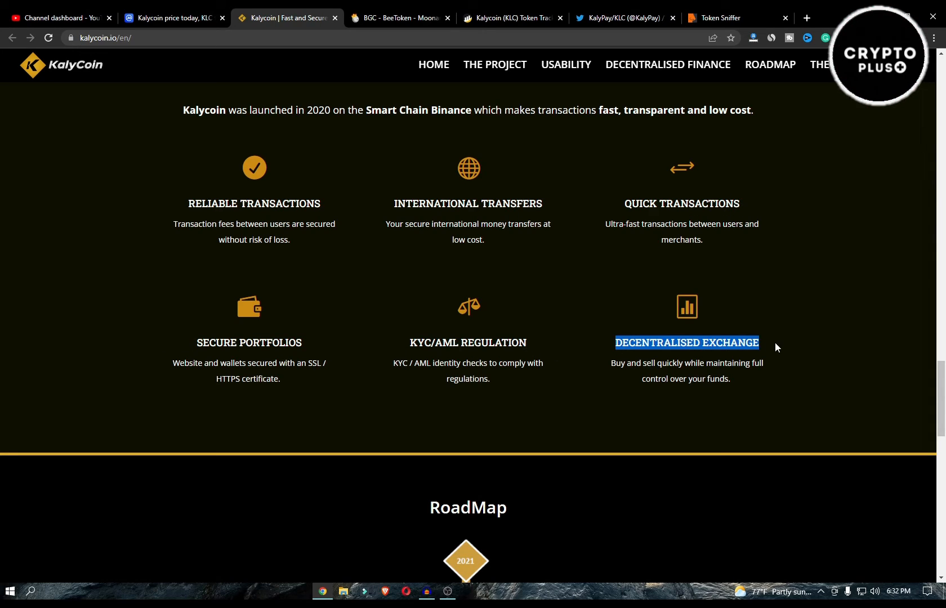
{"action": "scroll", "scroll_direction": "down", "scroll_amount": 3}
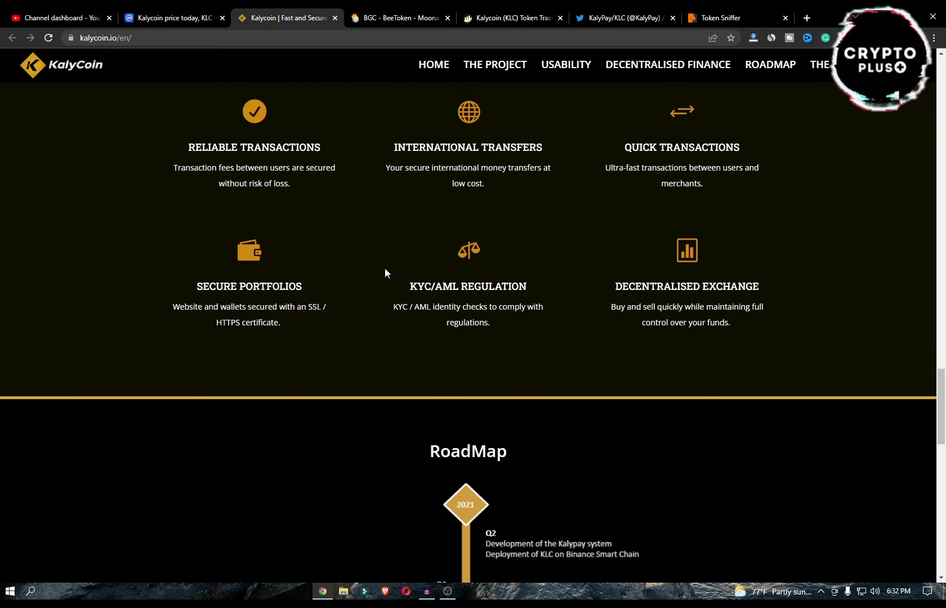
{"action": "scroll", "scroll_direction": "down", "scroll_amount": 3}
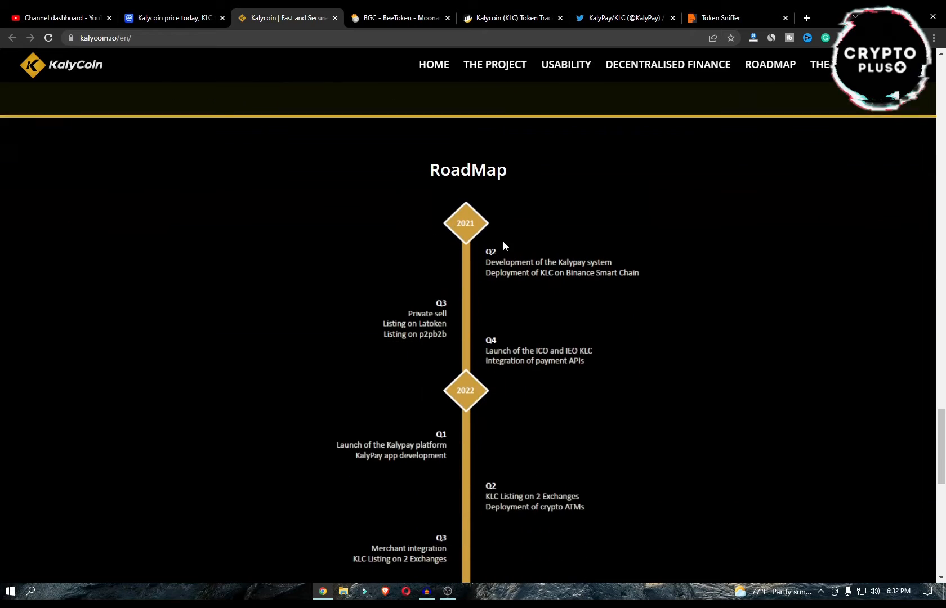
{"action": "scroll", "scroll_direction": "down", "scroll_amount": 3}
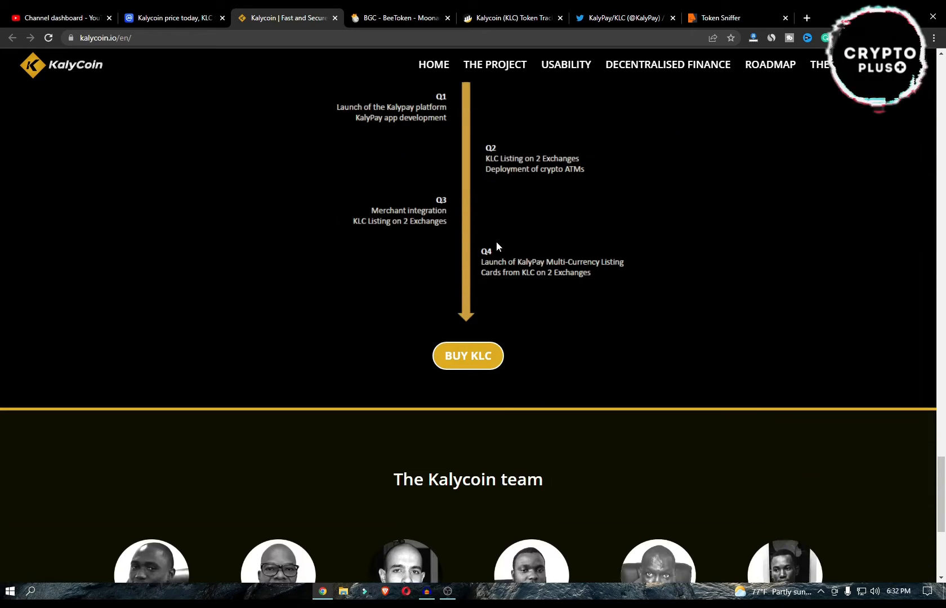
Recheck the roadmap, then bring up BscScan's Kalycoin token page with 5,535 holders.
{"action": "scroll", "scroll_direction": "up", "scroll_amount": 3}
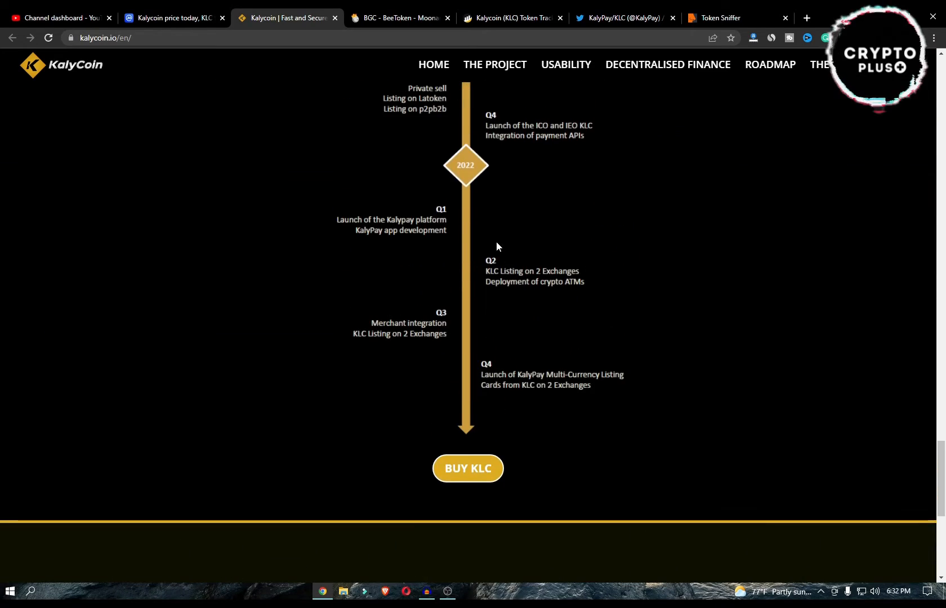
{"action": "scroll", "scroll_direction": "up", "scroll_amount": 3}
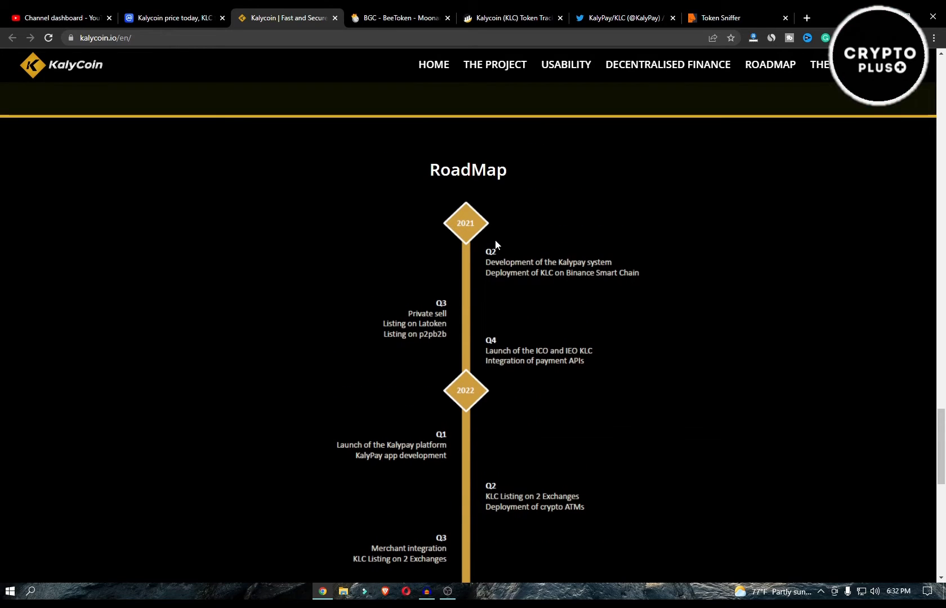
{"action": "mouse_move", "coordinate": [495, 246]}
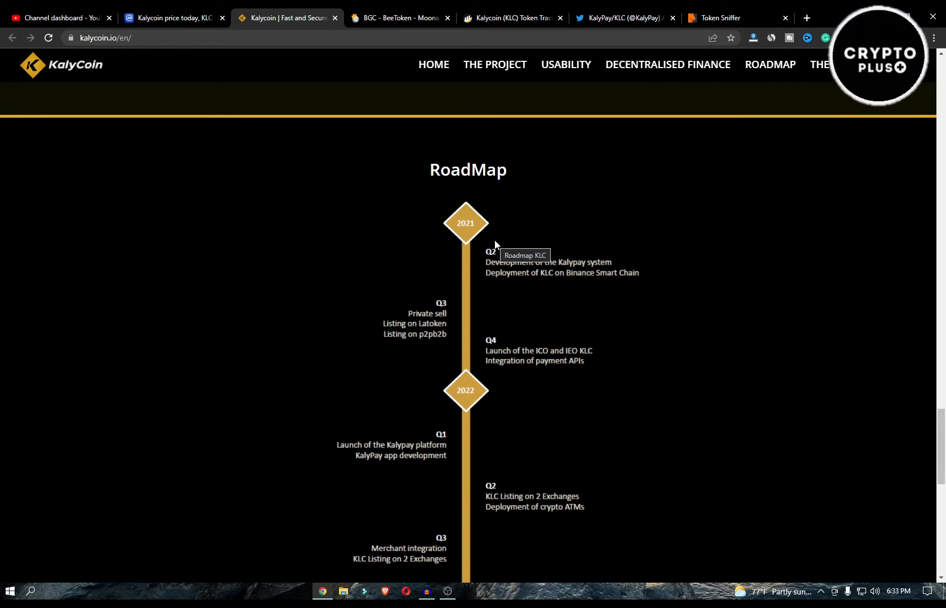
{"action": "scroll", "scroll_direction": "down", "scroll_amount": 3}
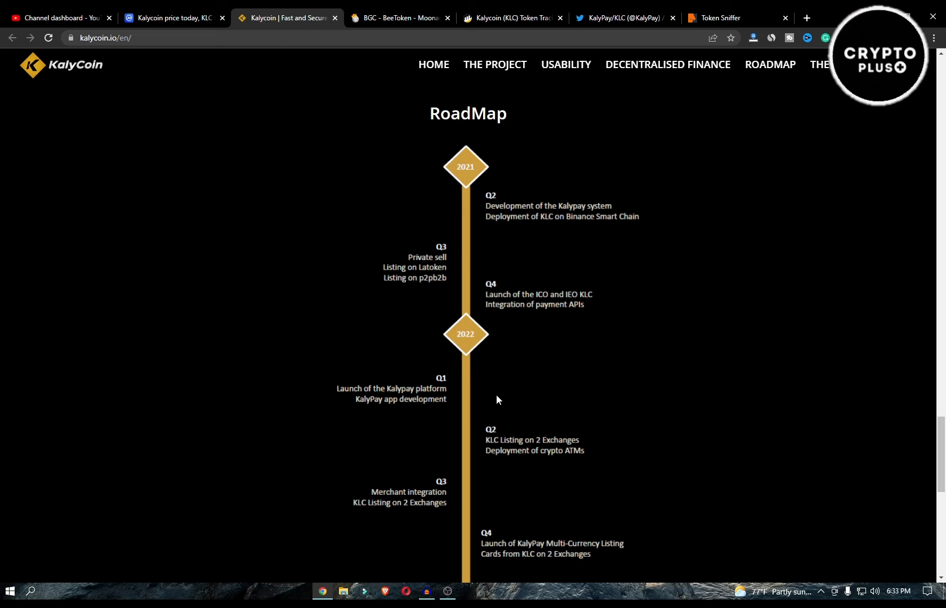
{"action": "mouse_move", "coordinate": [386, 331]}
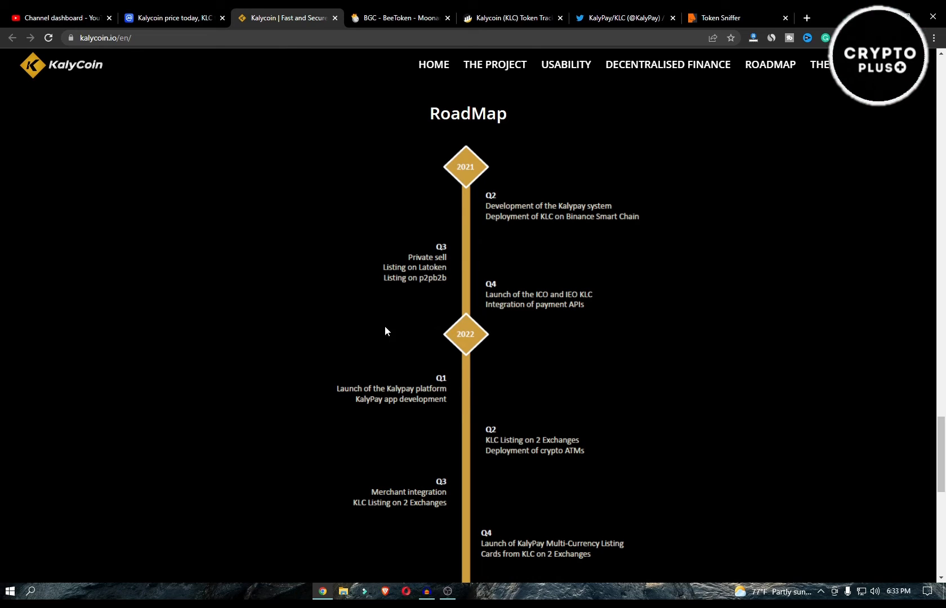
{"action": "left_click", "coordinate": [510, 18]}
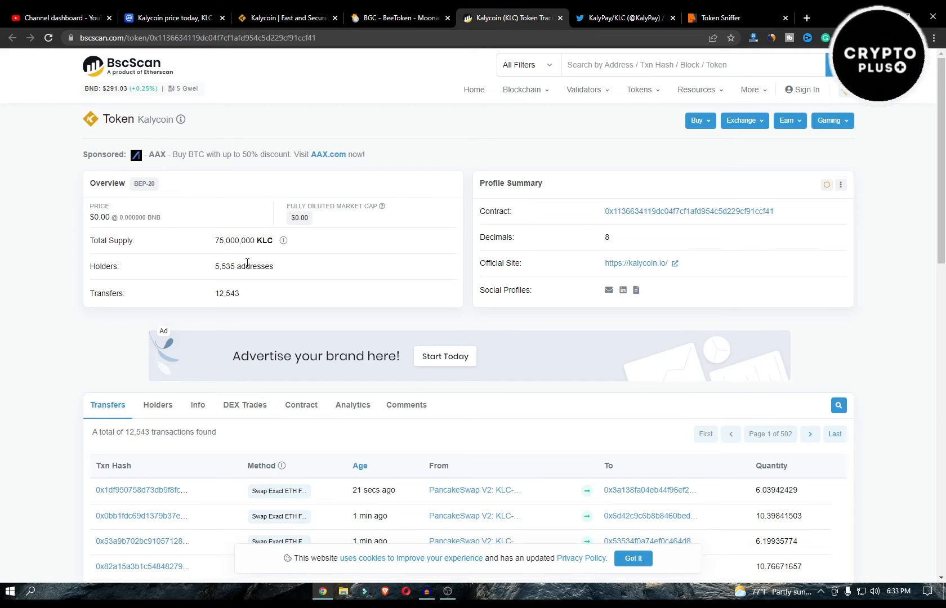
{"action": "mouse_move", "coordinate": [293, 270]}
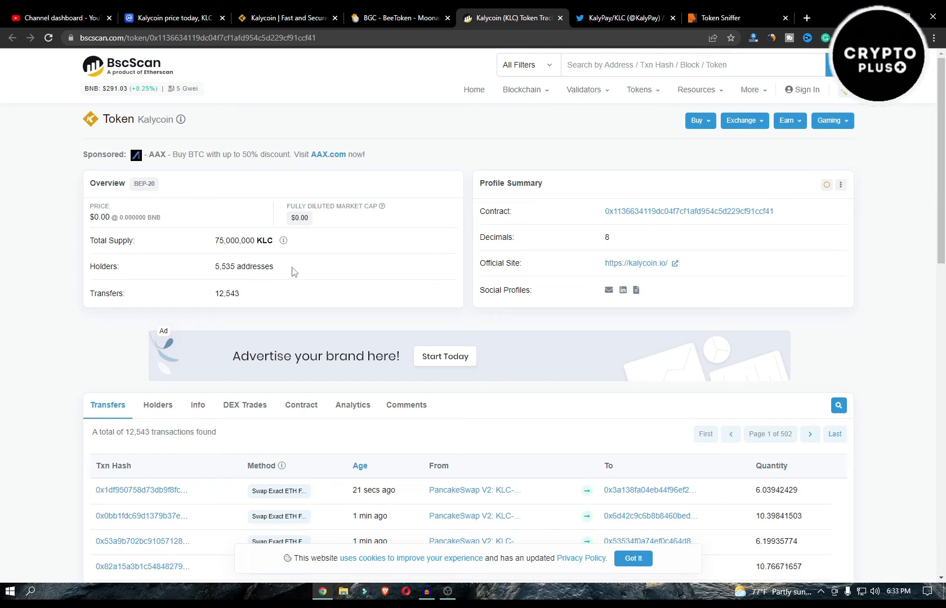
{"action": "mouse_move", "coordinate": [401, 253]}
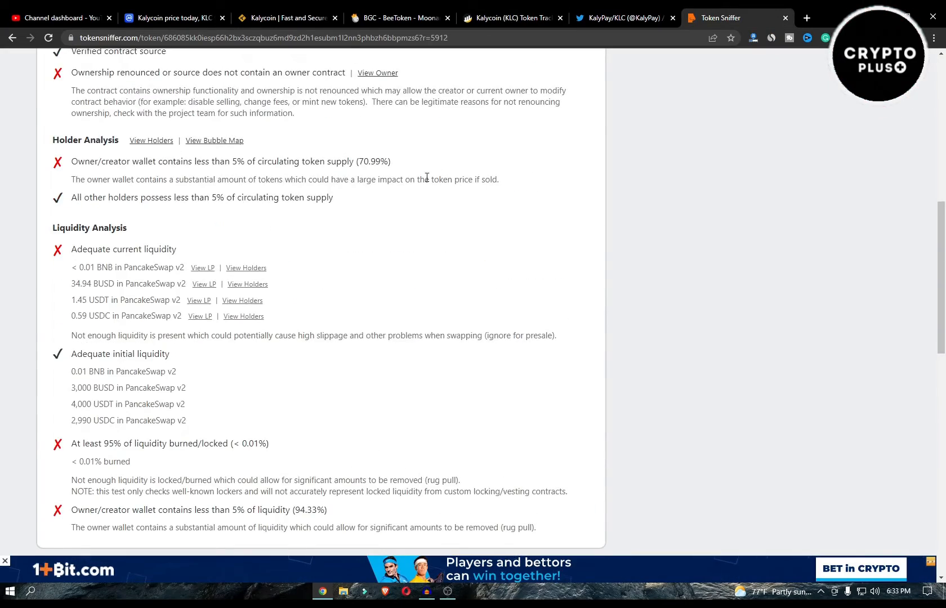
{"action": "scroll", "scroll_direction": "up", "scroll_amount": 3}
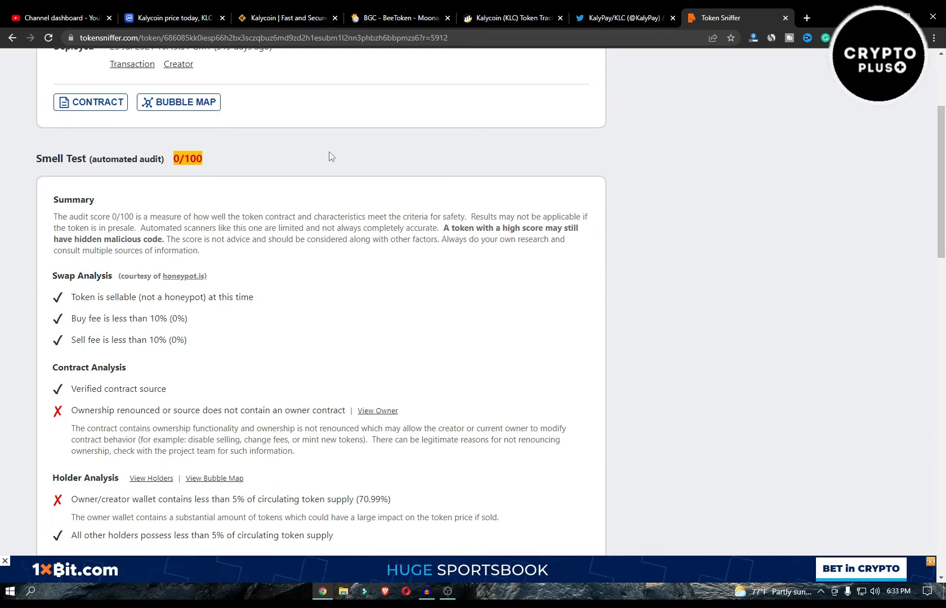
{"action": "scroll", "scroll_direction": "down", "scroll_amount": 3}
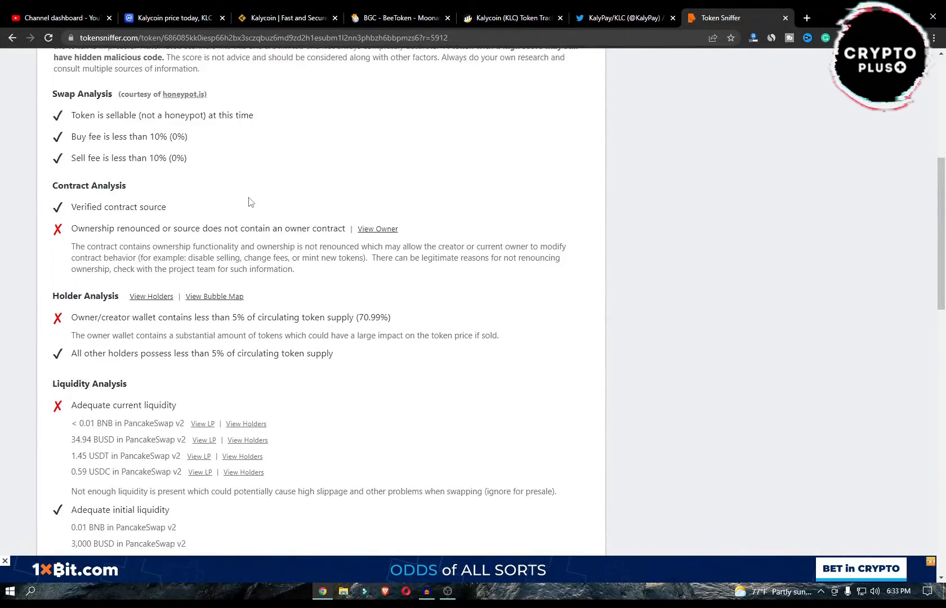
{"action": "scroll", "scroll_direction": "down", "scroll_amount": 3}
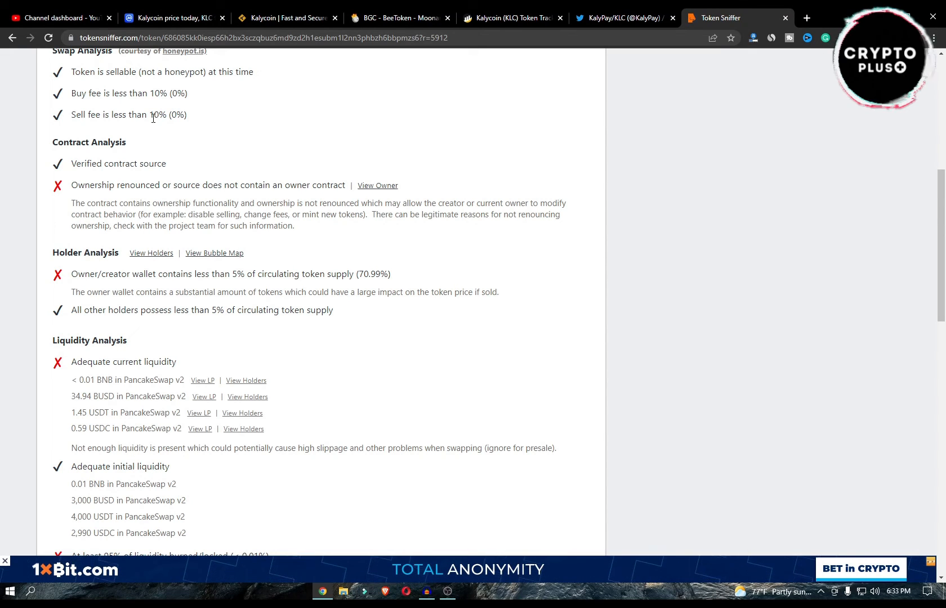
{"action": "scroll", "scroll_direction": "down", "scroll_amount": 3}
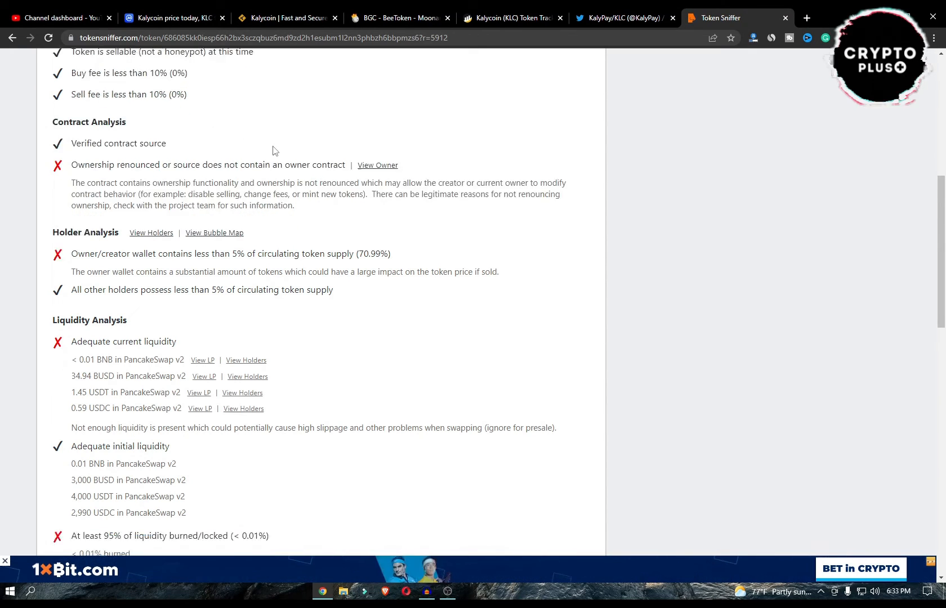
{"action": "scroll", "scroll_direction": "down", "scroll_amount": 3}
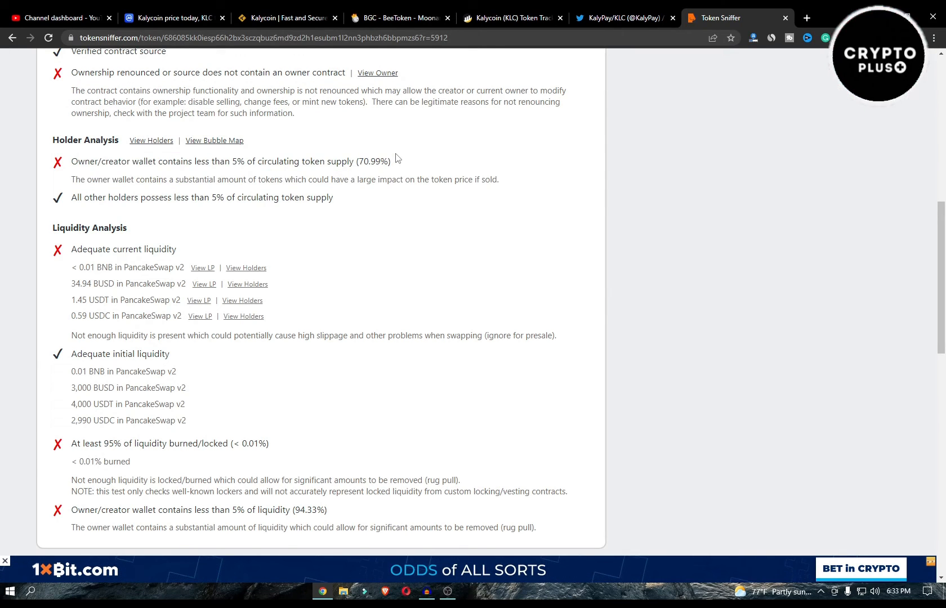
{"action": "scroll", "scroll_direction": "down", "scroll_amount": 3}
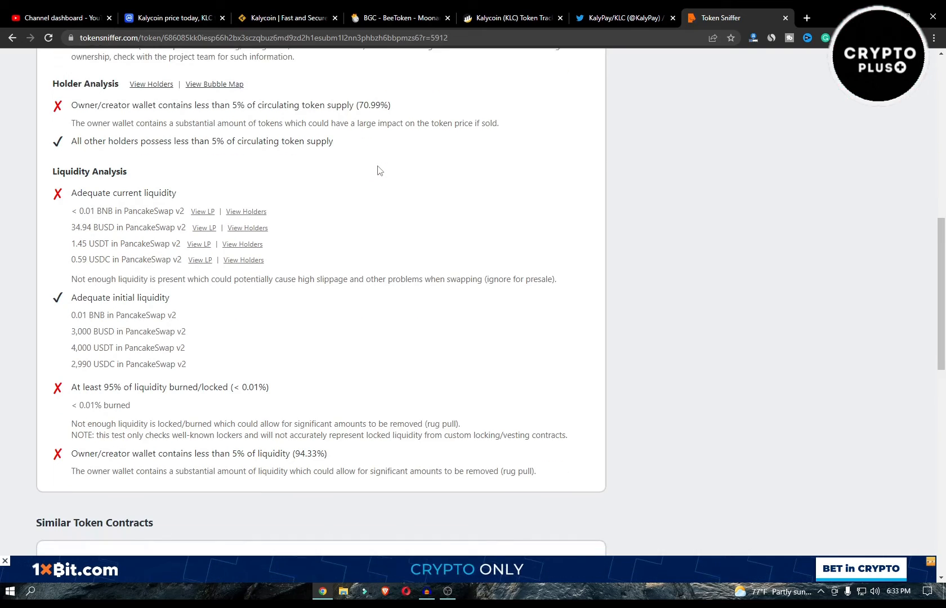
{"action": "scroll", "scroll_direction": "down", "scroll_amount": 3}
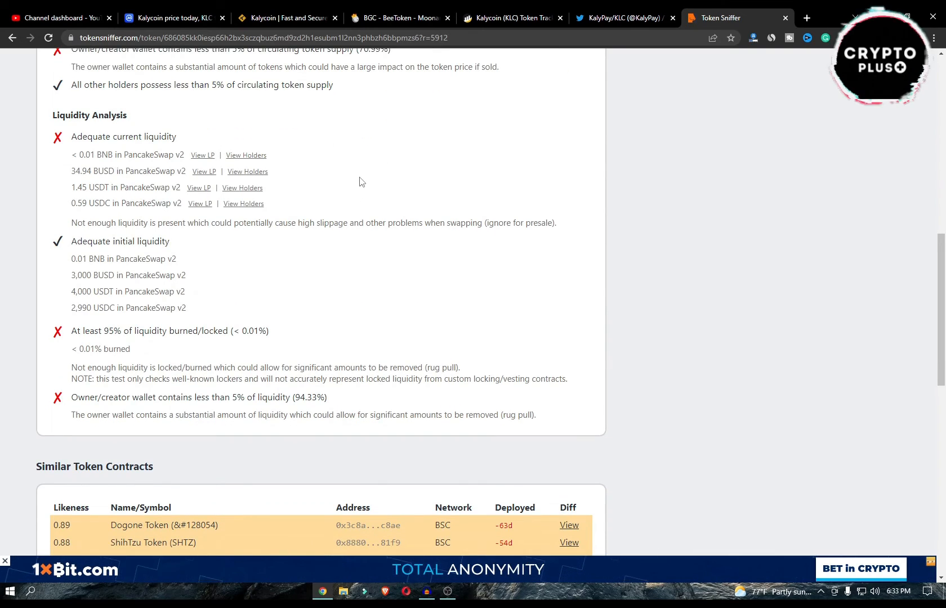
{"action": "mouse_move", "coordinate": [304, 246]}
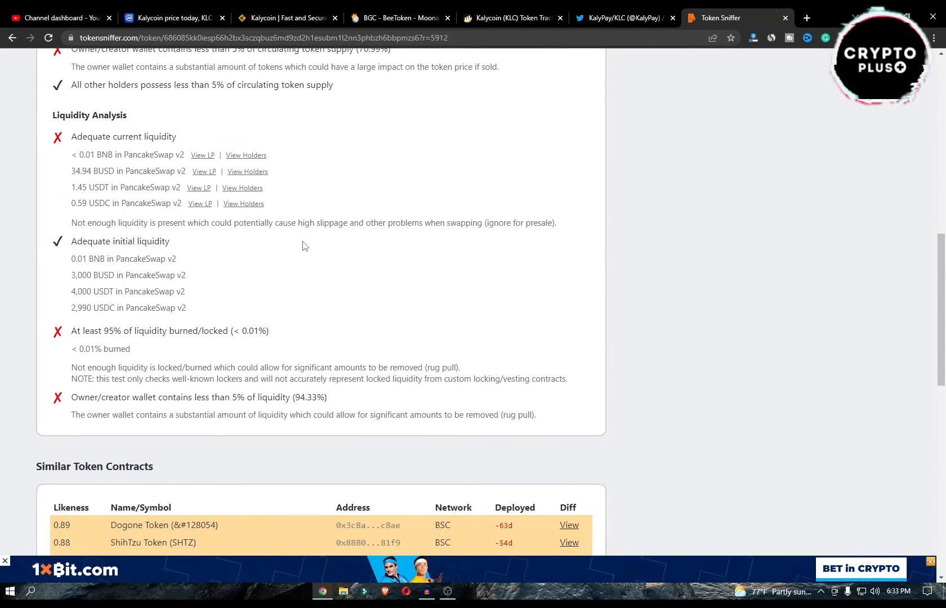